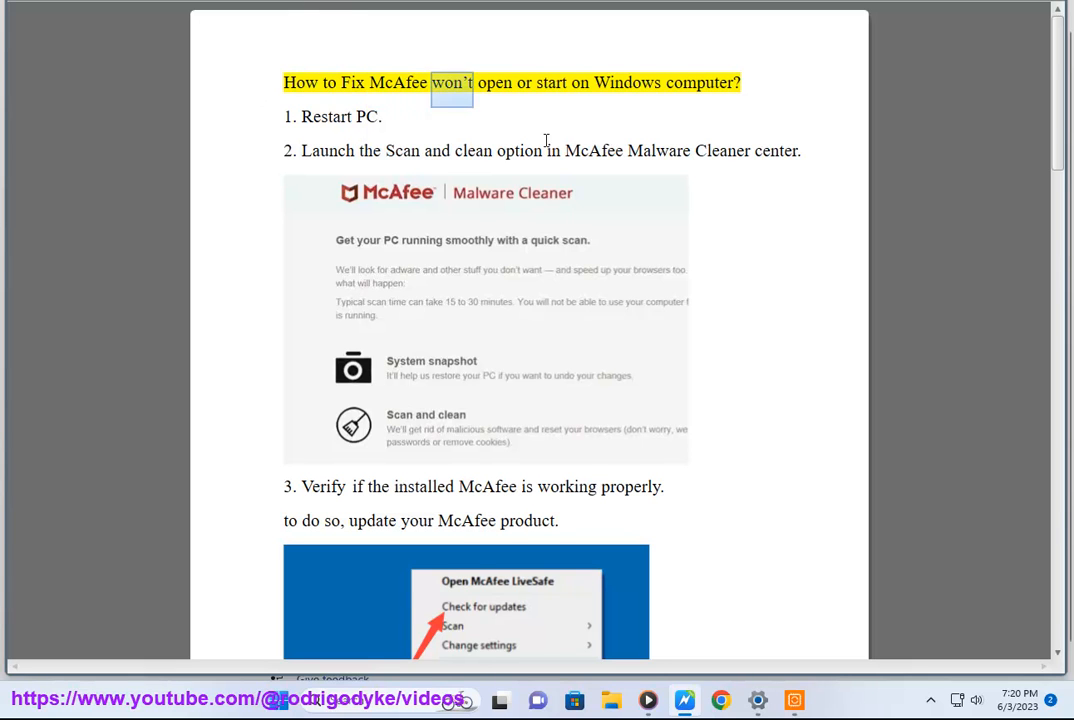
Step: Highlight words in the title and step 2, then scroll through the My Protection options down to step 4, Run McAfee TechCheck
double_click(700, 82)
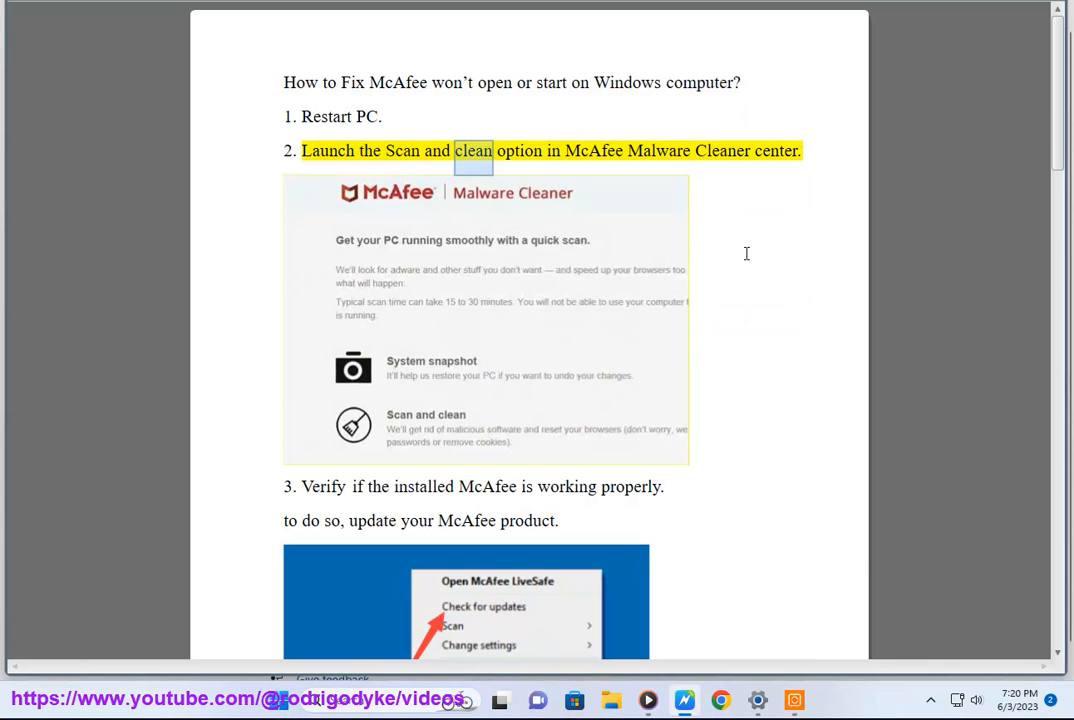
double_click(776, 152)
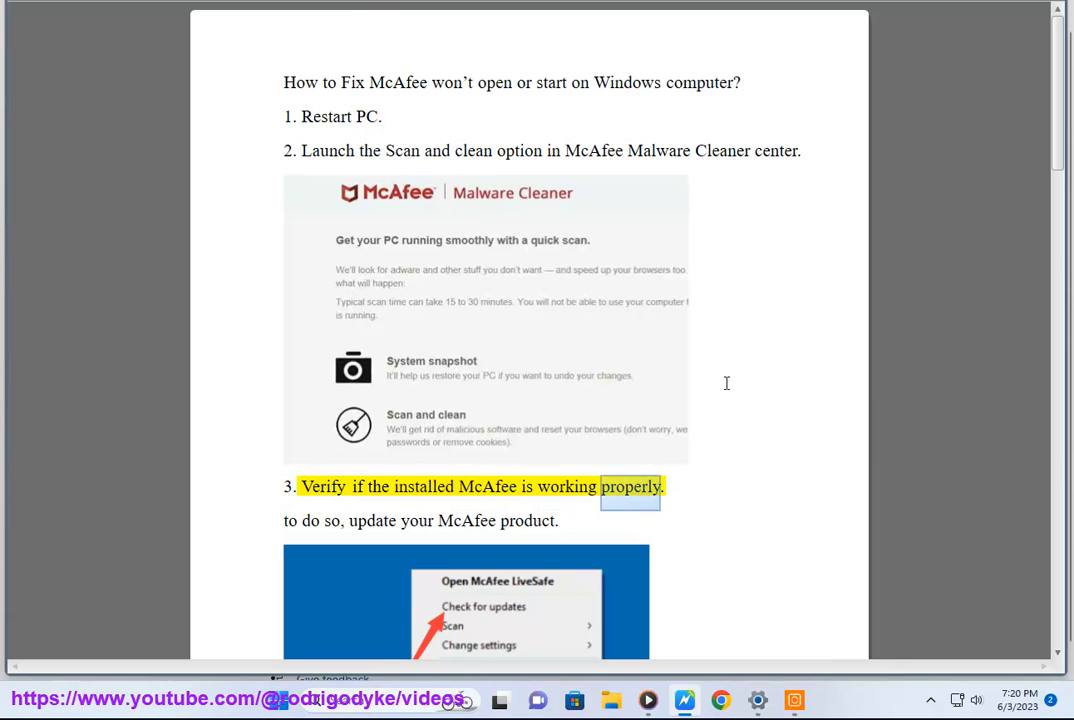
scroll(down, 3)
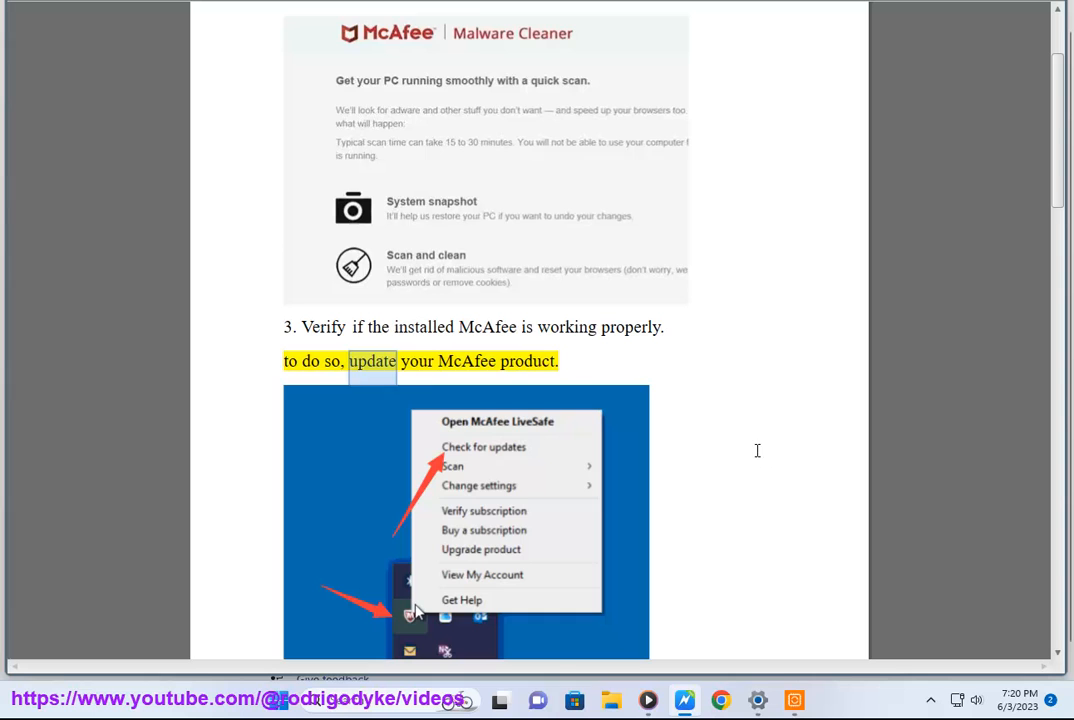
scroll(down, 3)
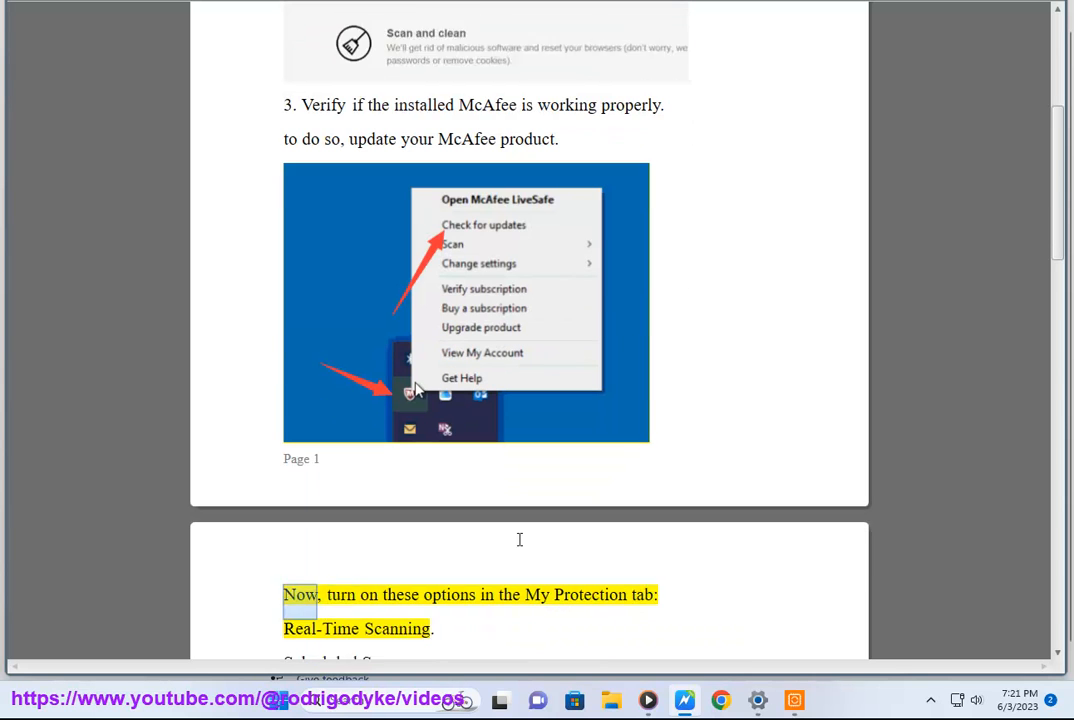
scroll(down, 3)
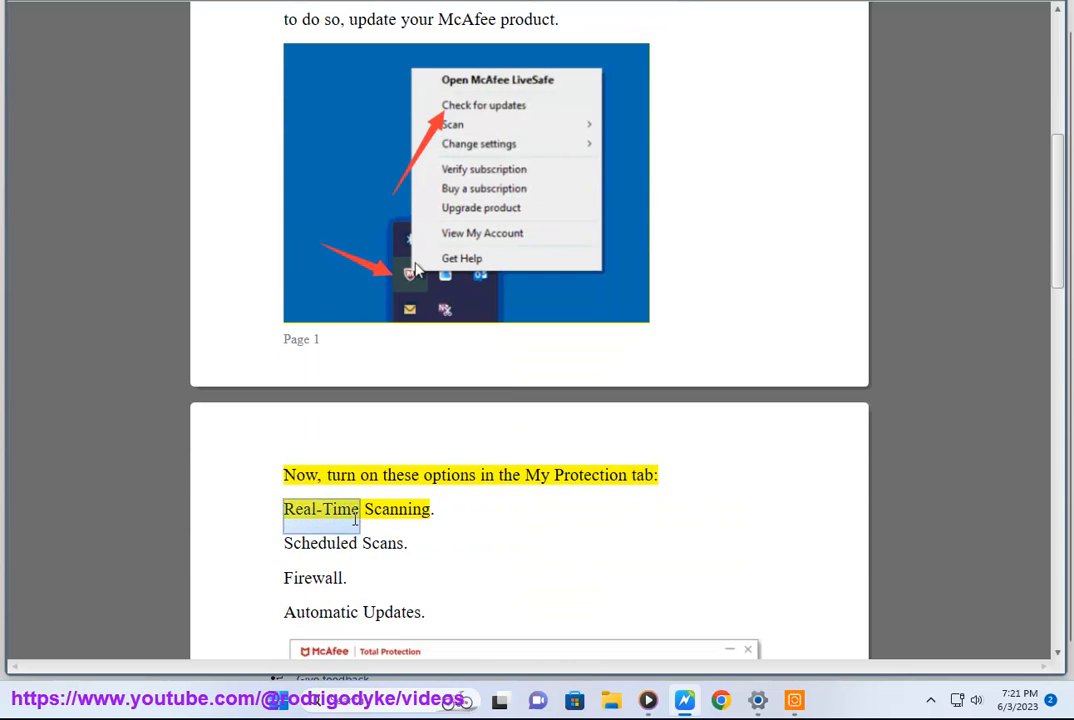
scroll(down, 3)
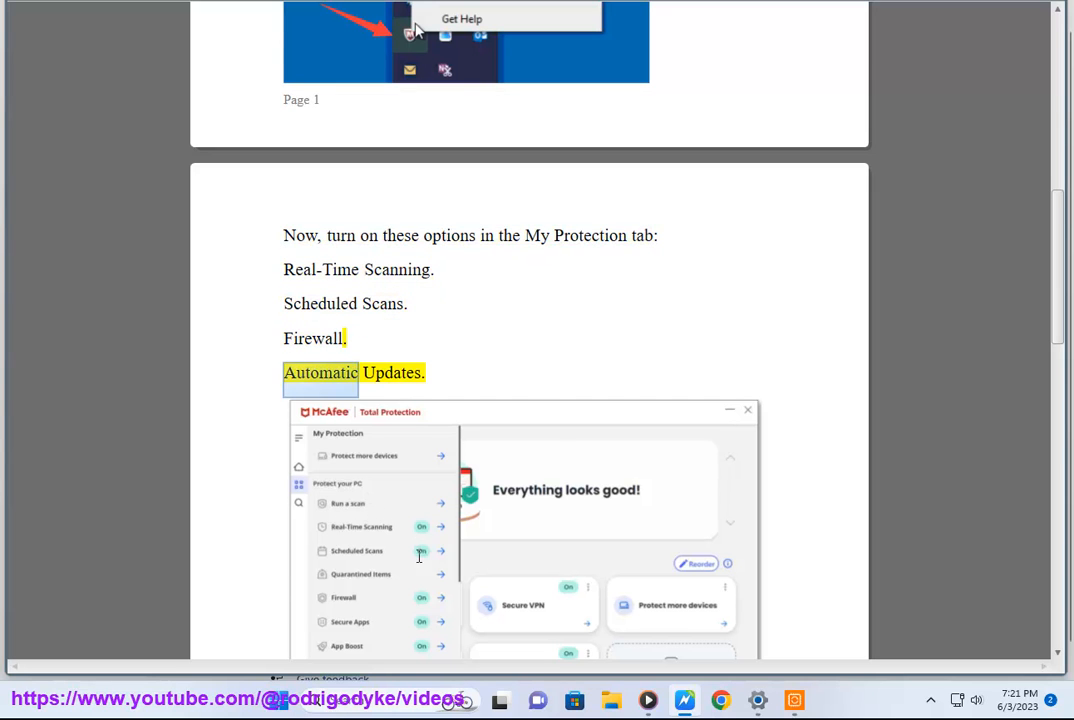
scroll(down, 3)
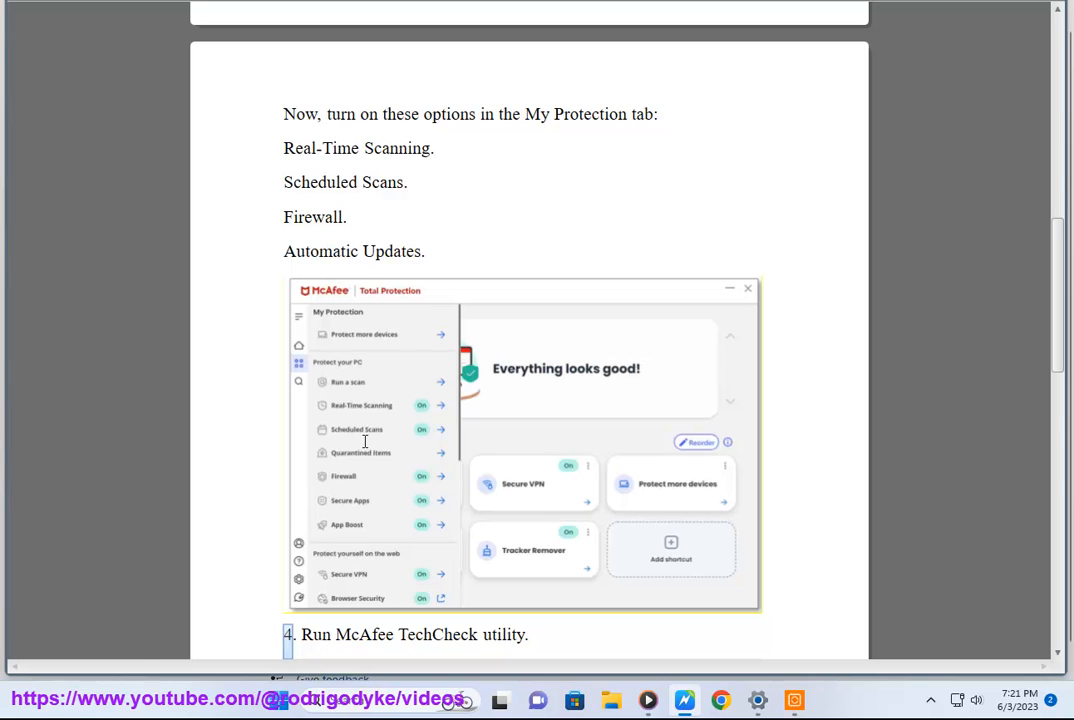
mouse_move(376, 400)
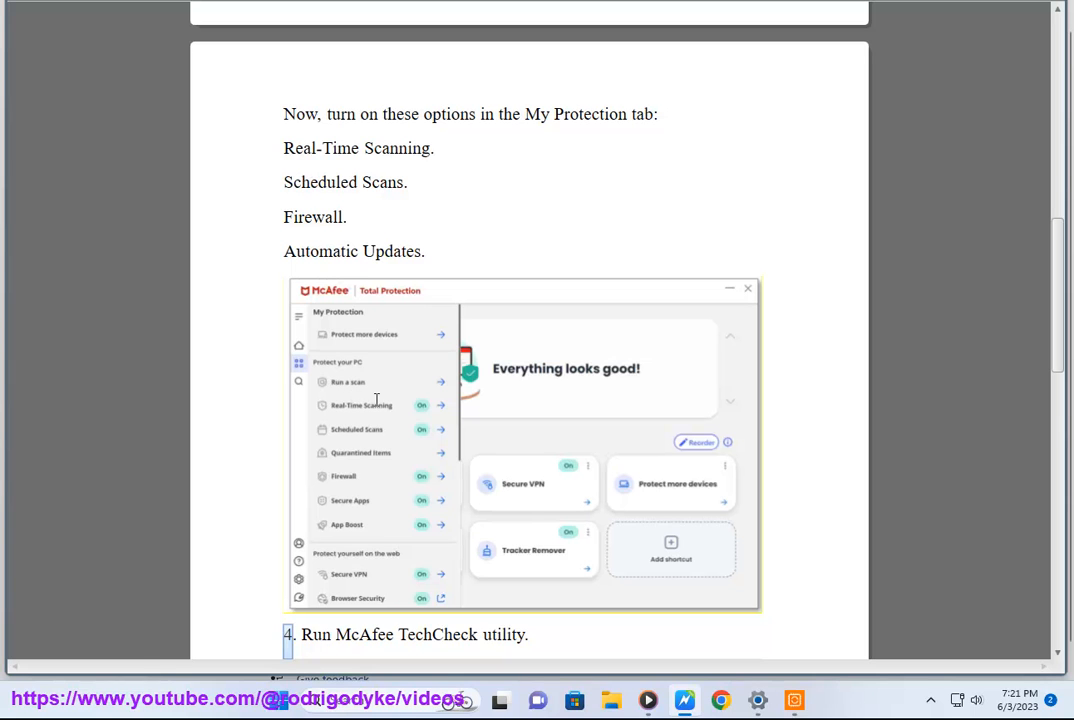
mouse_move(338, 476)
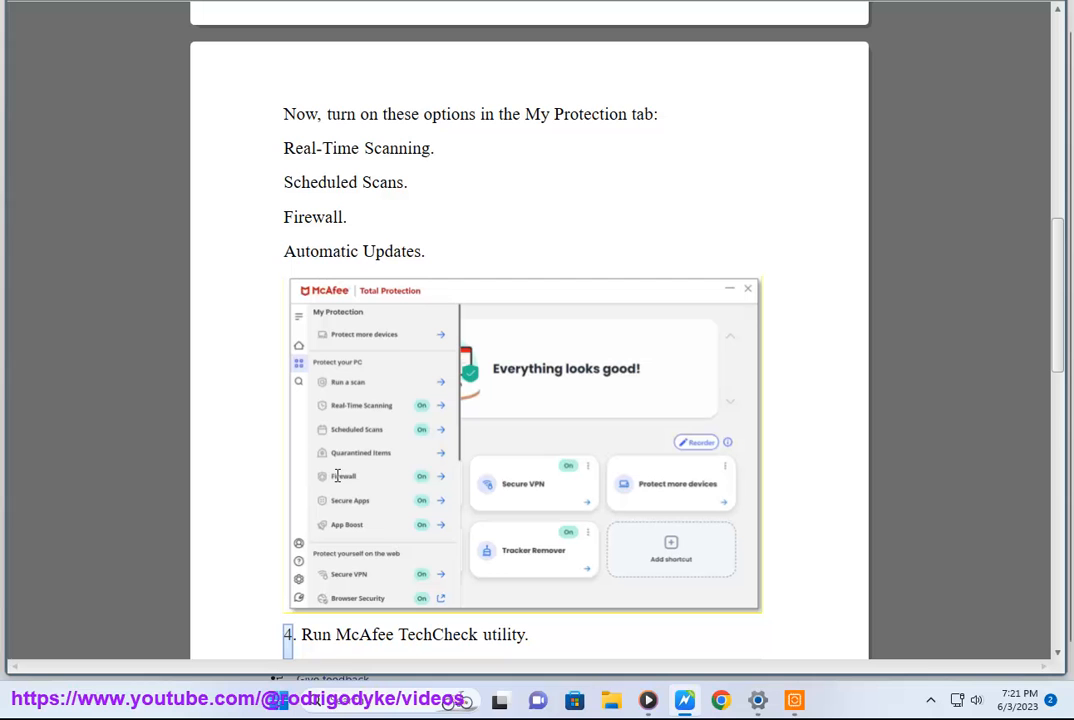
mouse_move(376, 48)
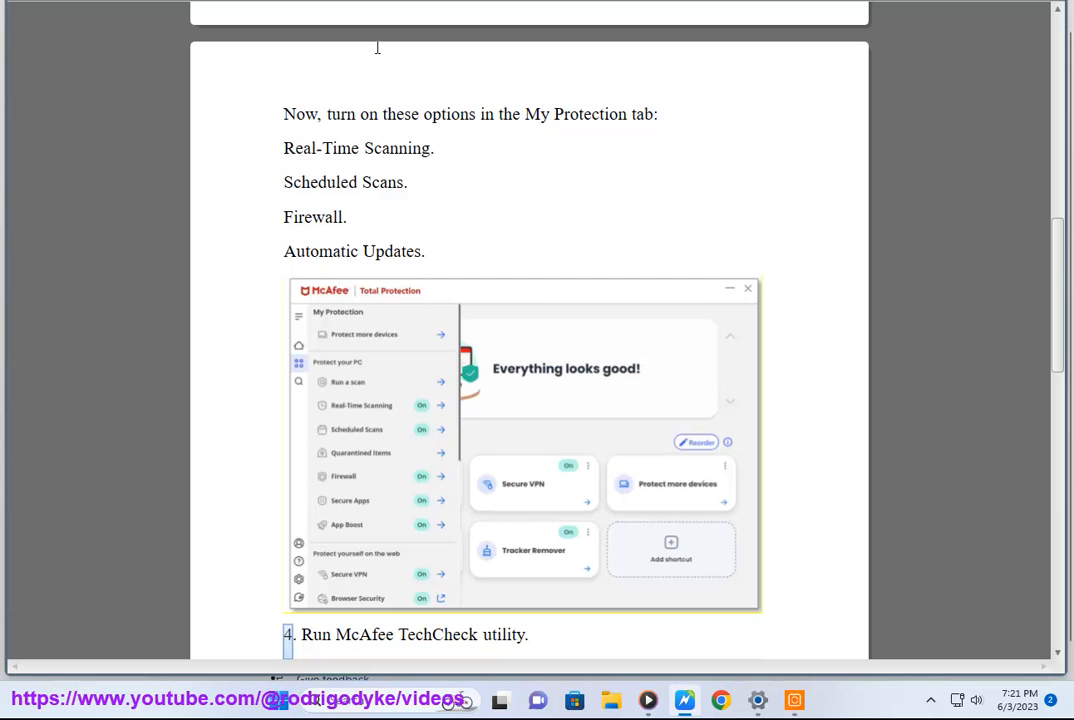
scroll(down, 3)
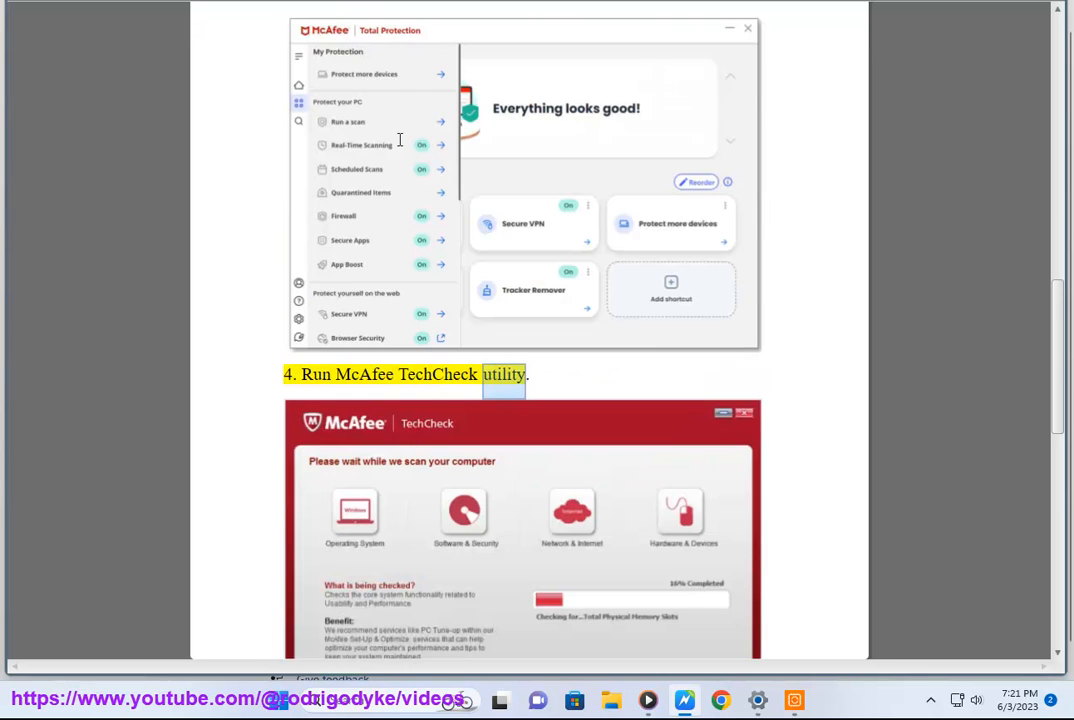
Step: From the Google results for McAfee TechCheck utility, open the Free TechCheck link in a new tab
scroll(down, 3)
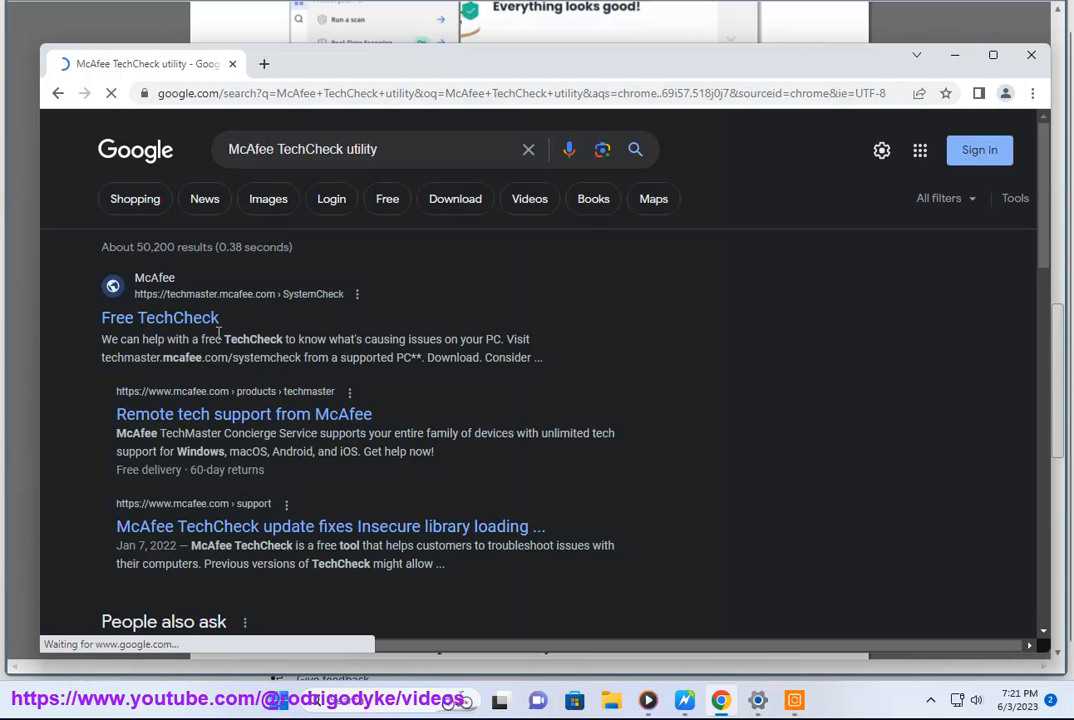
right_click(160, 316)
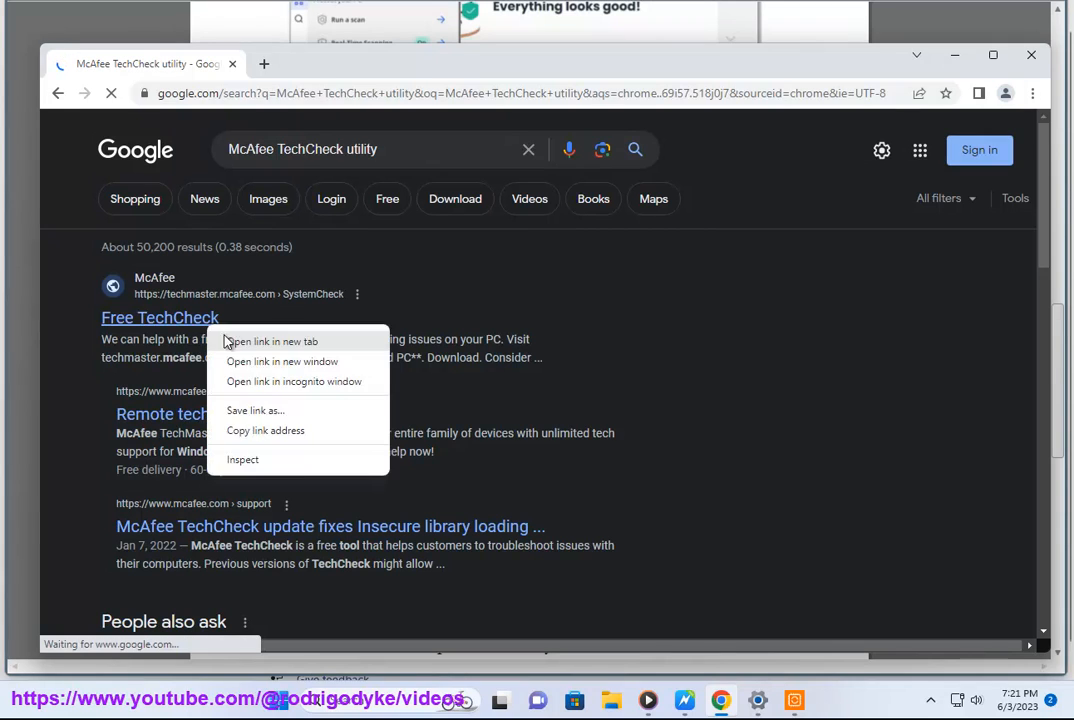
click(268, 340)
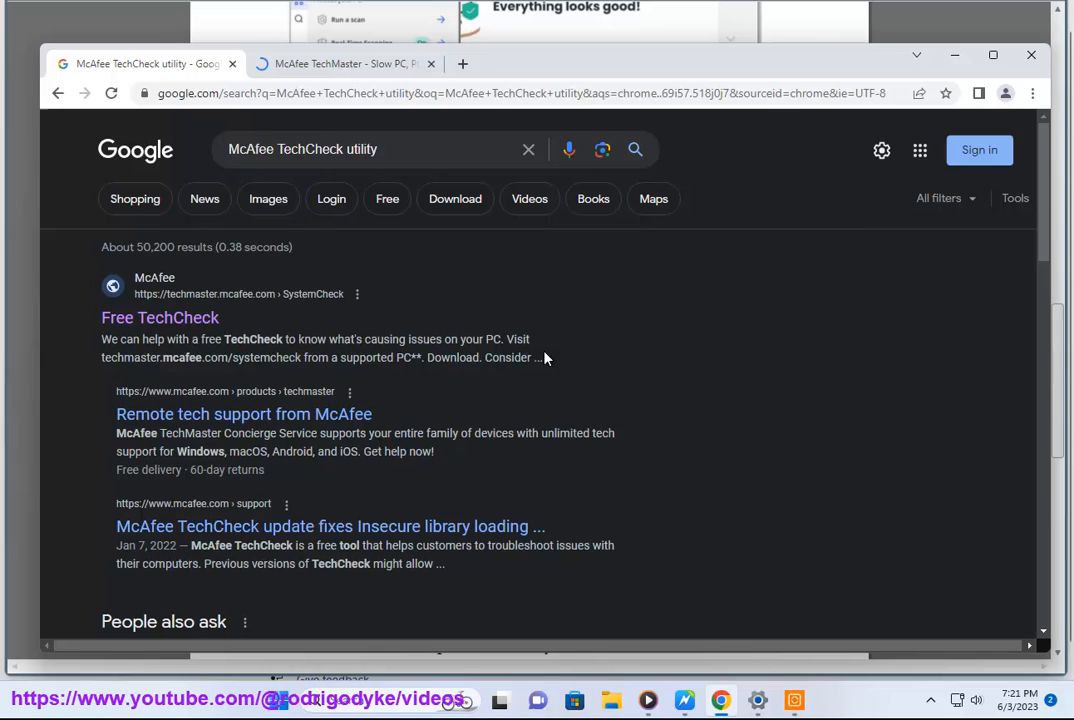
mouse_move(304, 358)
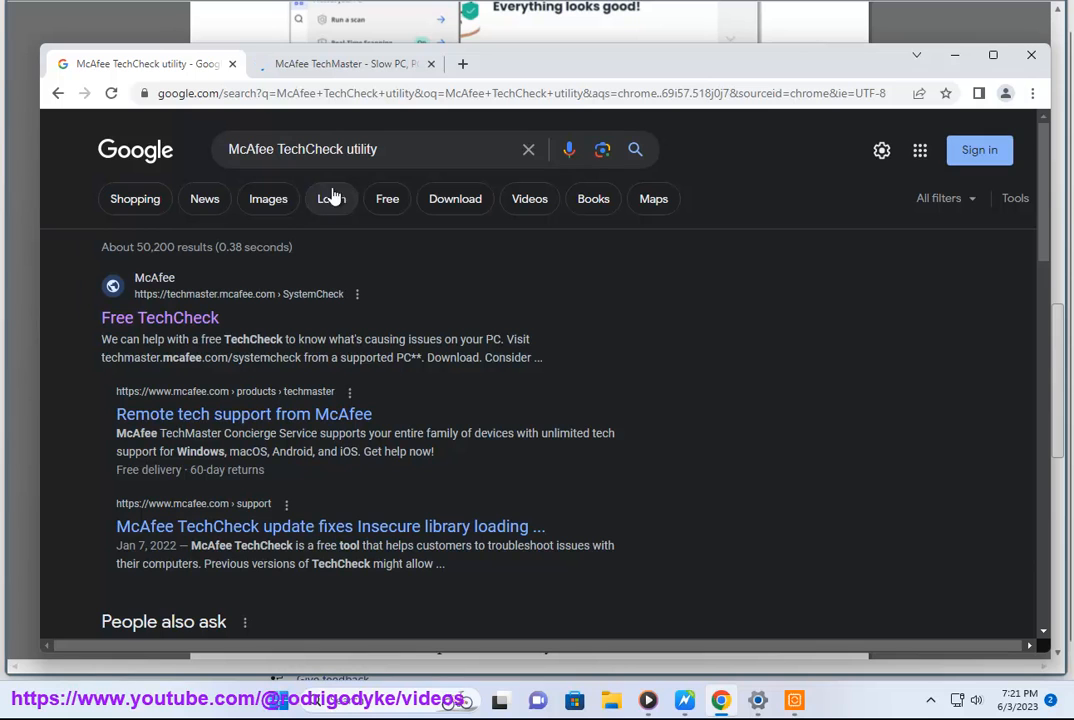
Step: Start downloading the free TechCheck utility from the TechMaster page and check the downloads list
click(344, 62)
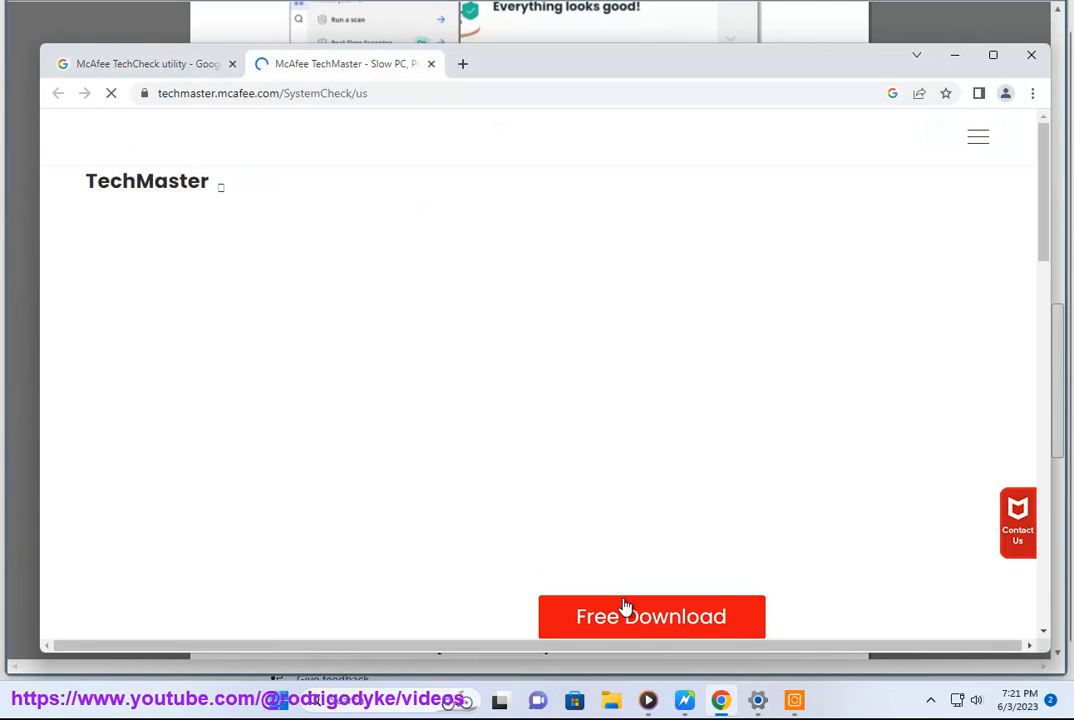
click(652, 616)
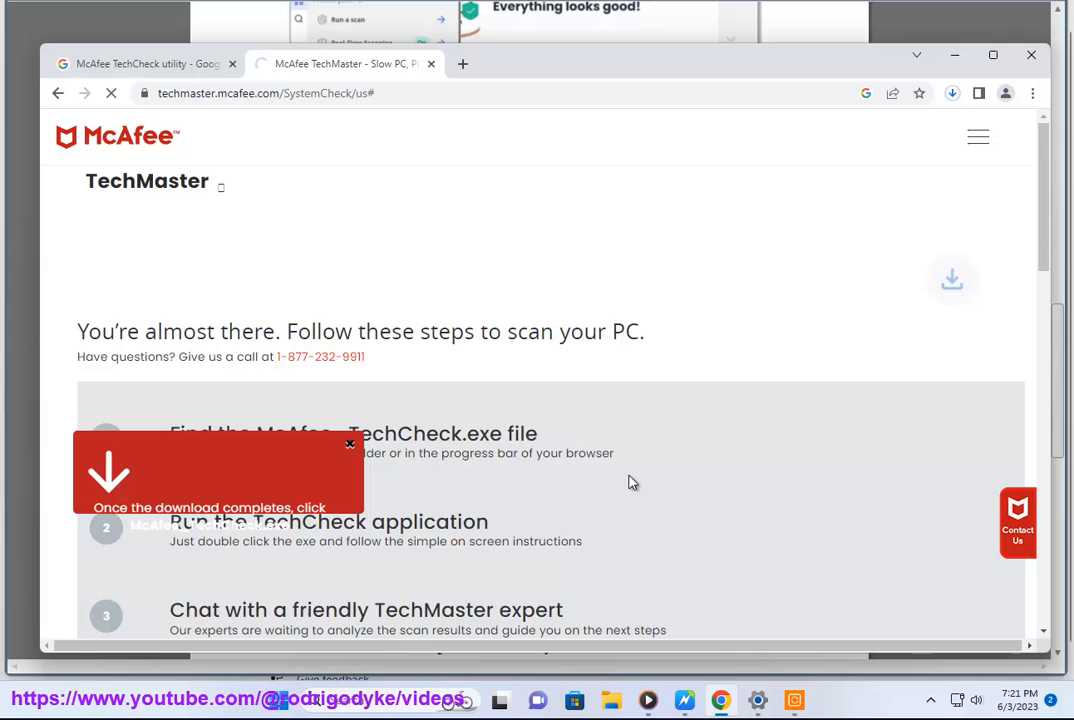
click(952, 94)
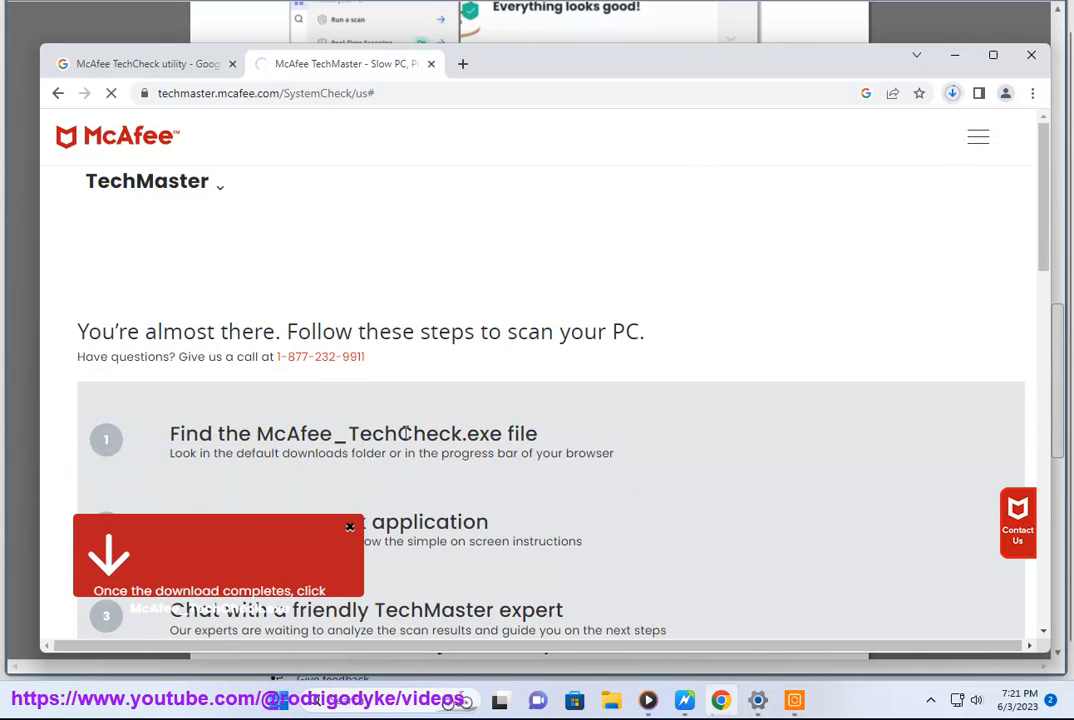
Step: Look over the TechCheck benefits section, then minimize the browser to reveal the guide
scroll(down, 3)
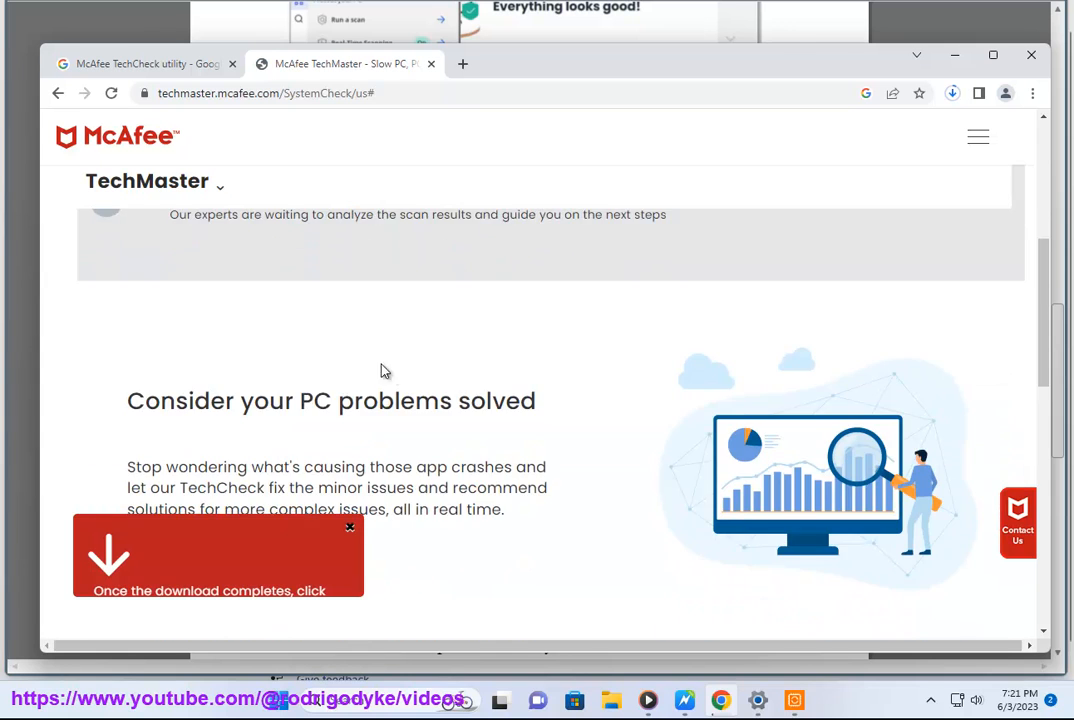
scroll(down, 3)
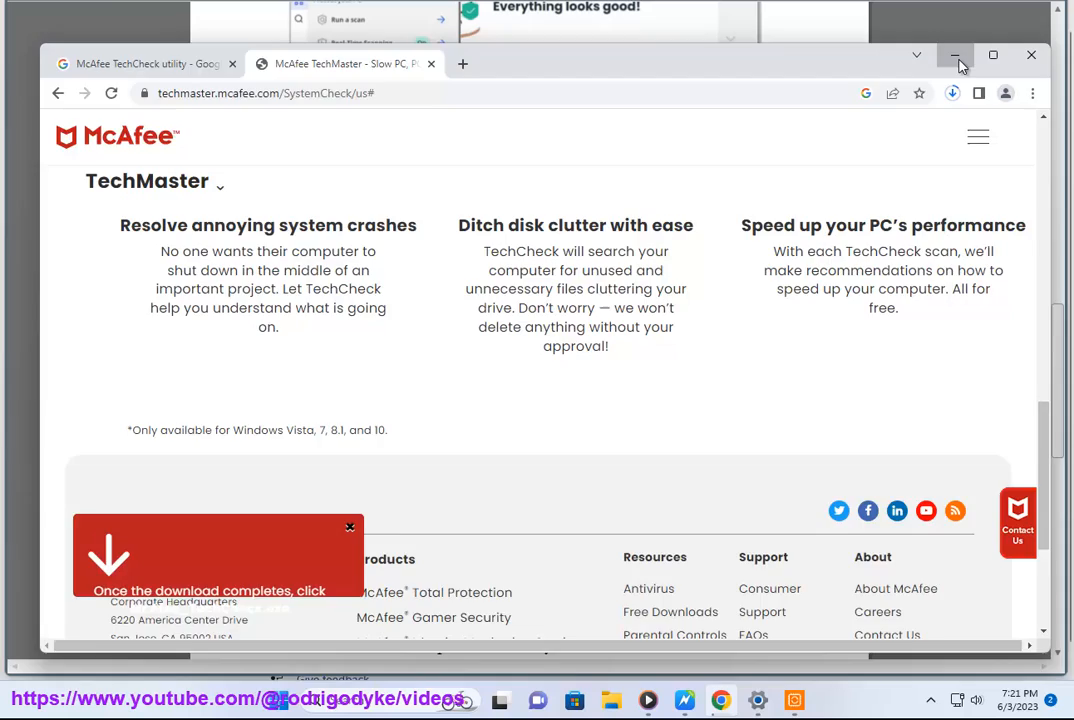
click(952, 56)
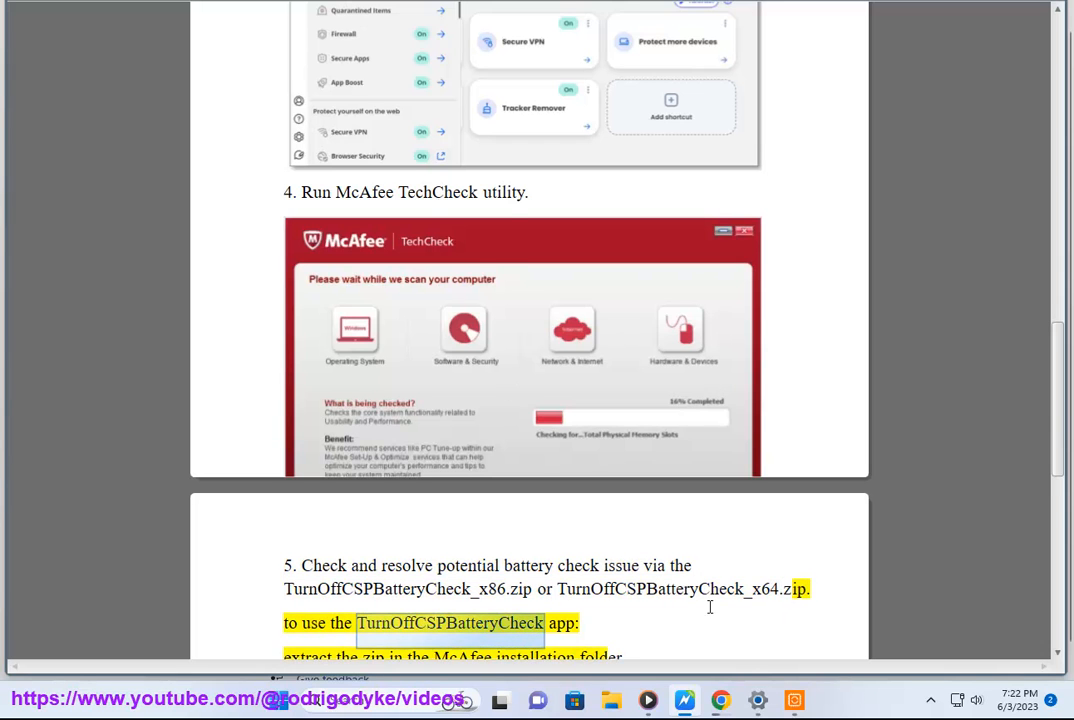
Step: Scroll the guide down to step 5 on the TurnOffCSPBatteryCheck fix
scroll(down, 3)
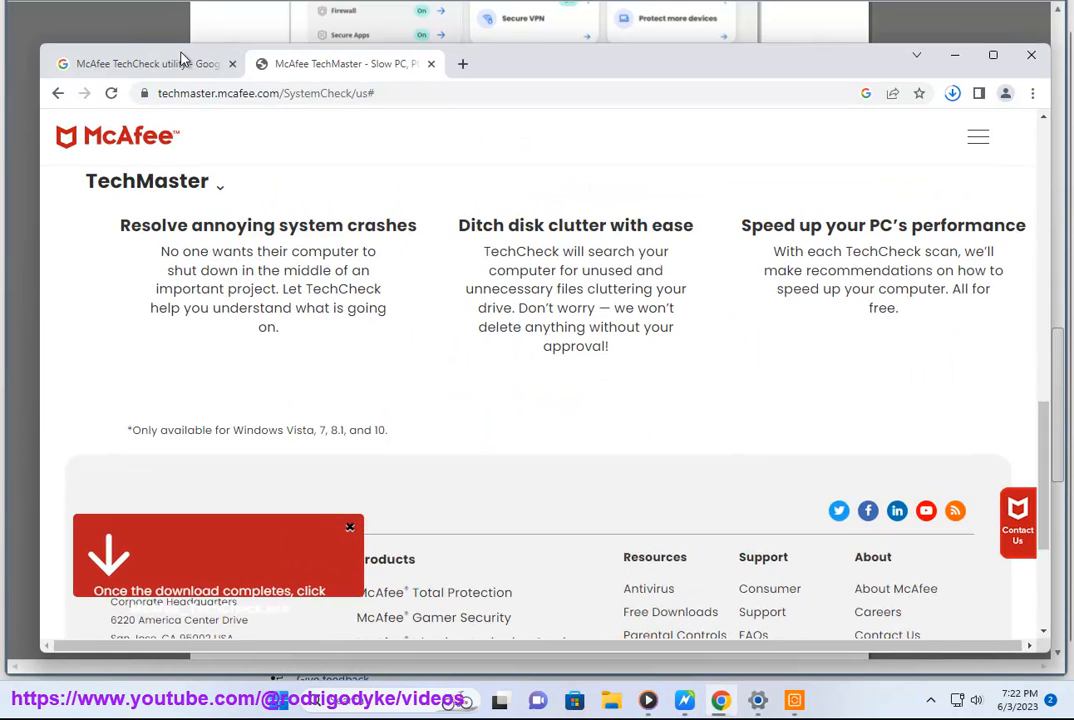
Step: From the Google results for TurnOffCSPBatteryCheck_x64.zip, open McAfee's support article TS102621 in a new tab
click(144, 62)
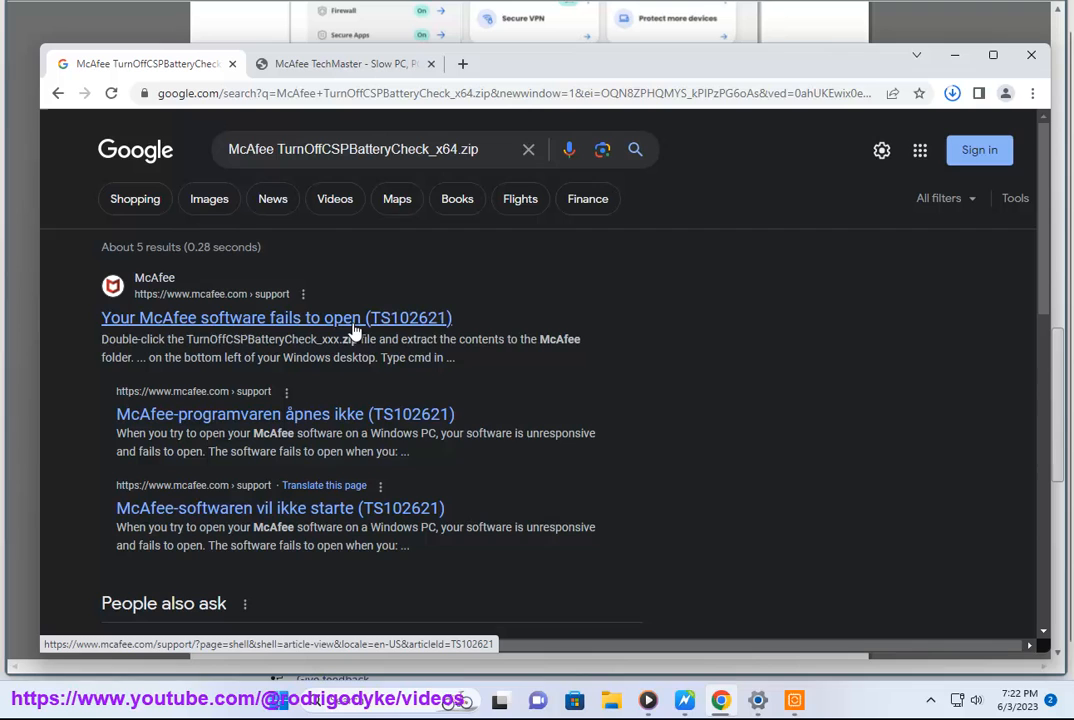
click(276, 316)
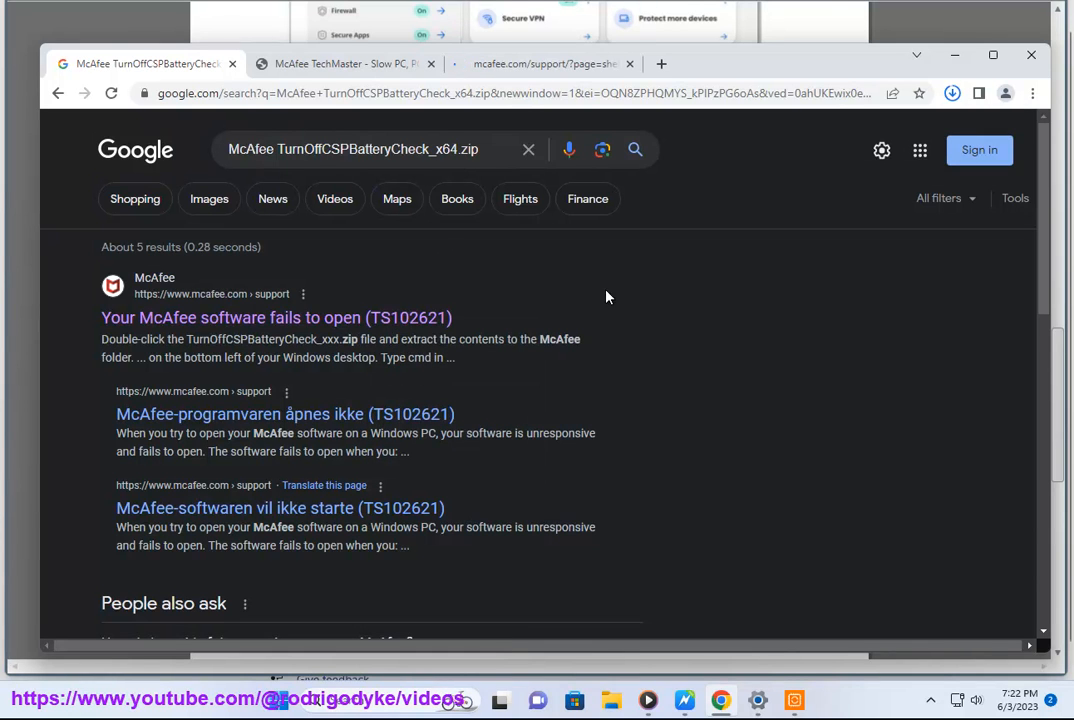
click(540, 62)
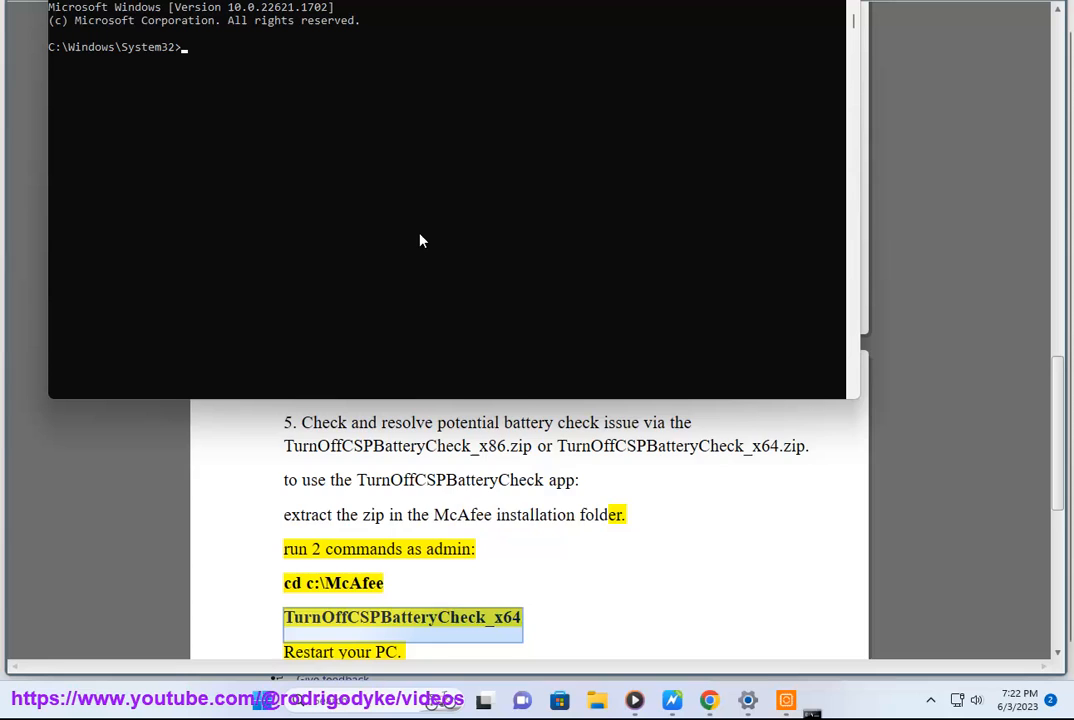
Step: Write CD C:\MCAFEE in Command Prompt, then leave the console to continue the guide
text(CD)
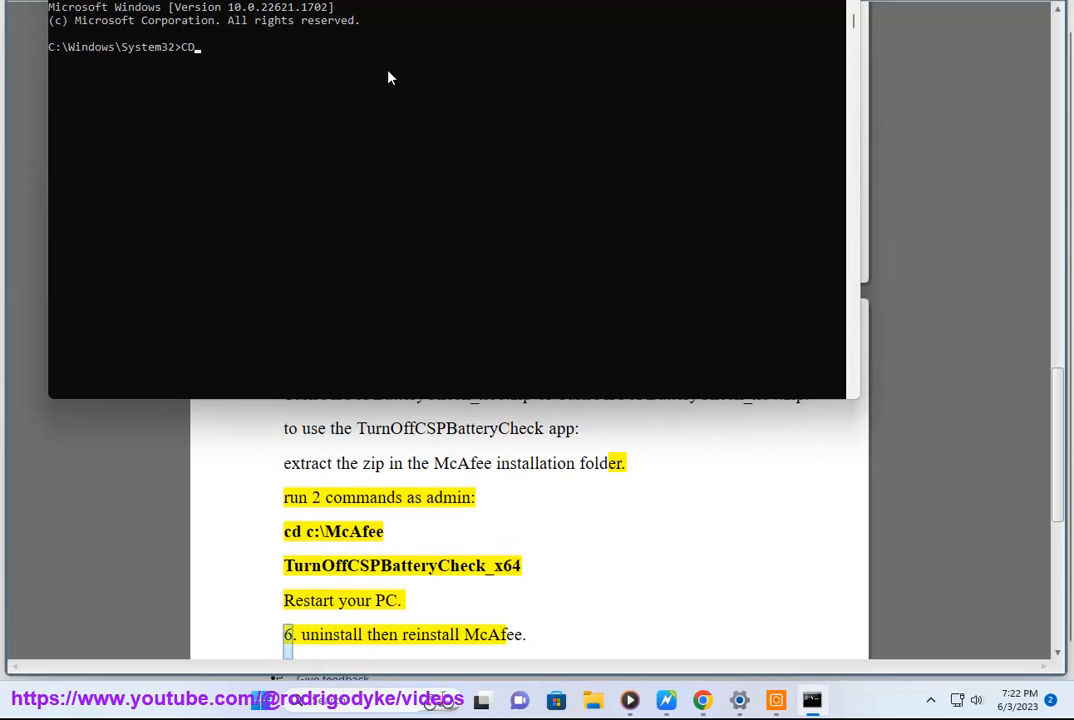
text(C:)
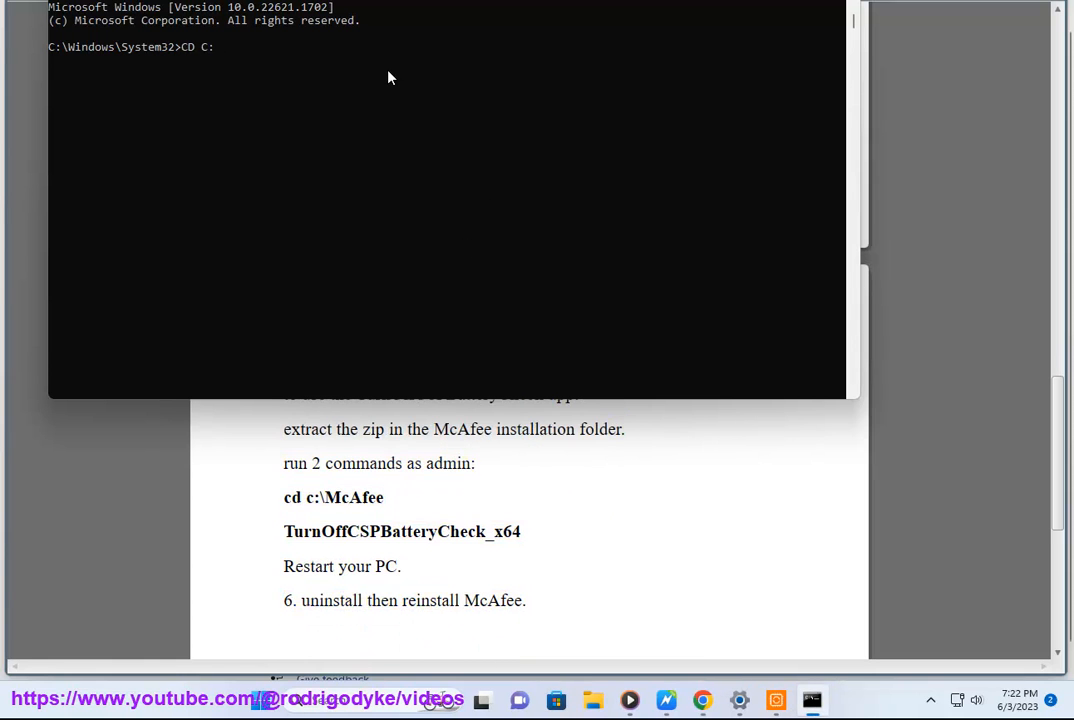
text(\)
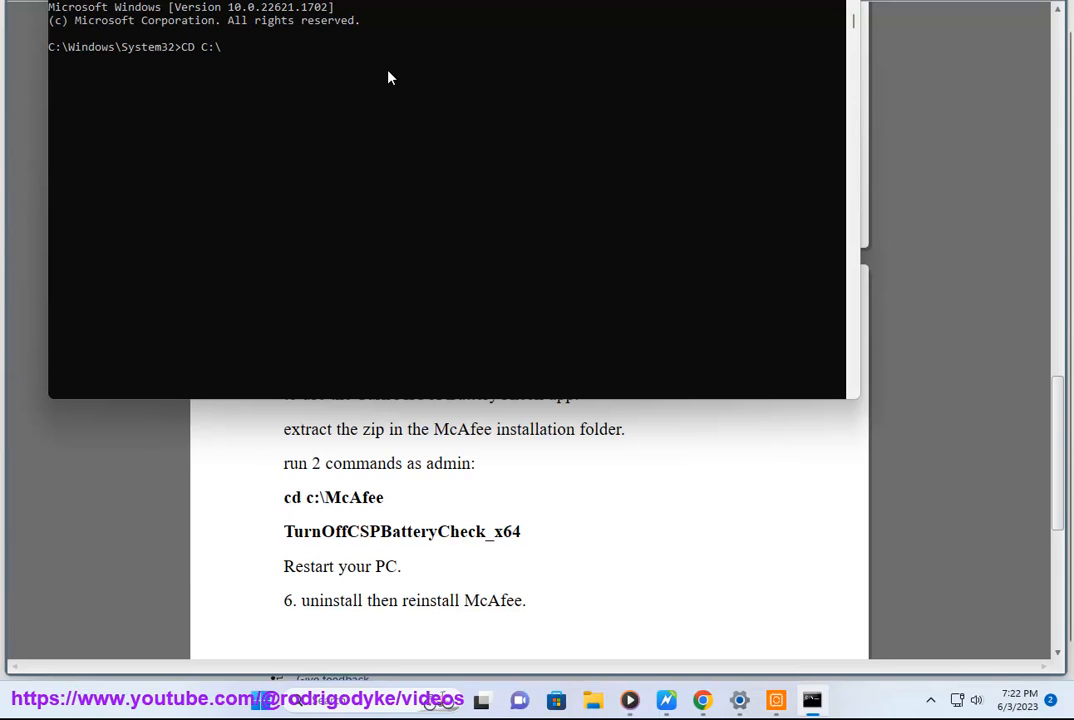
text(MCA)
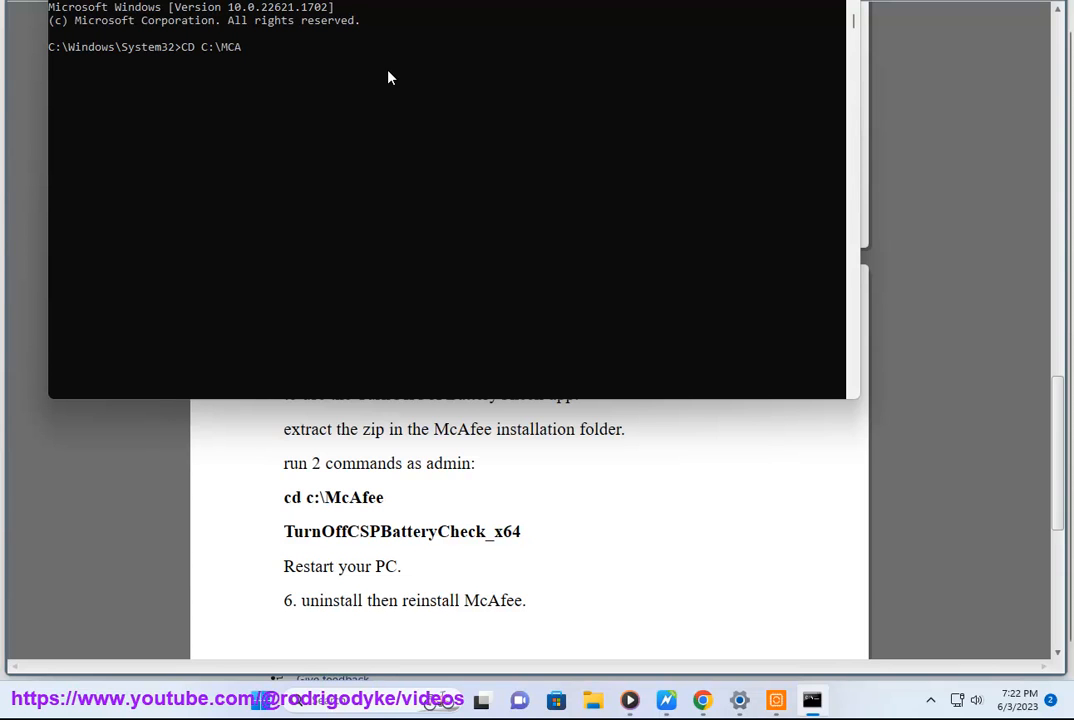
text(FEE)
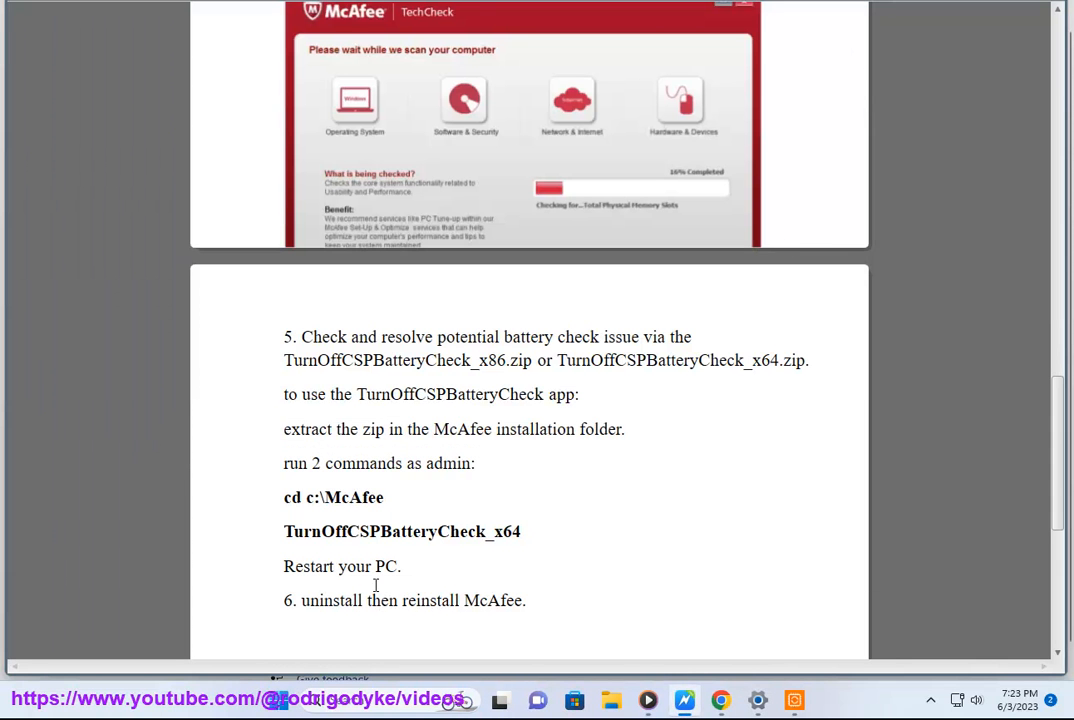
double_click(432, 600)
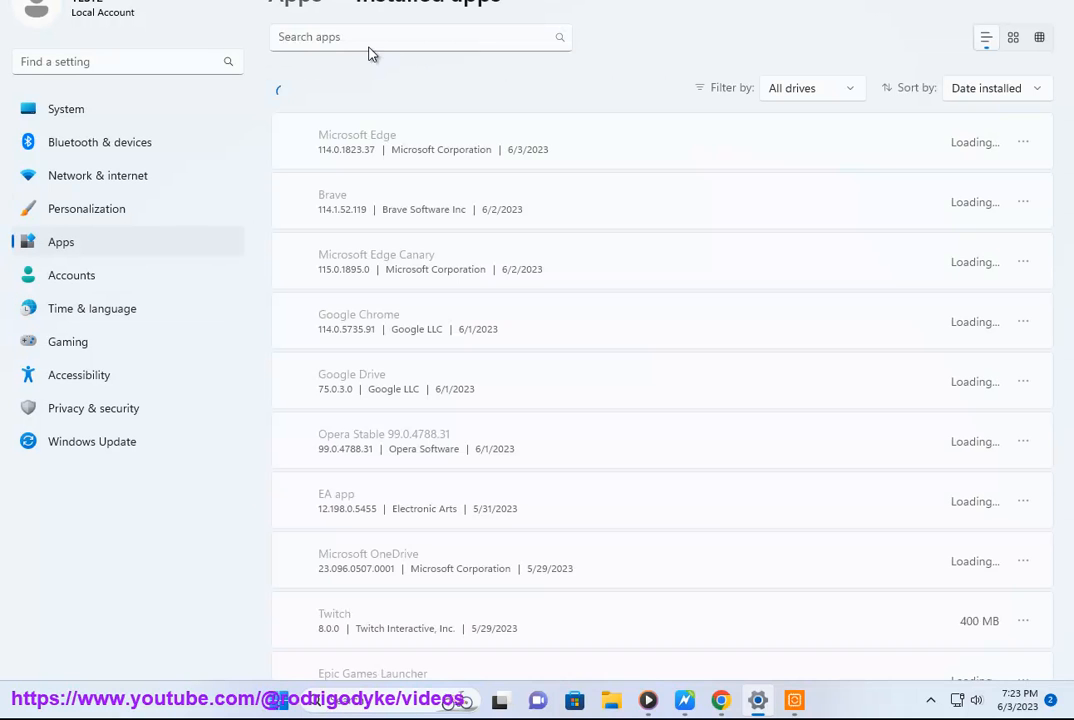
Step: Search installed apps for MCA and choose Uninstall for WebAdvisor by McAfee
text(M)
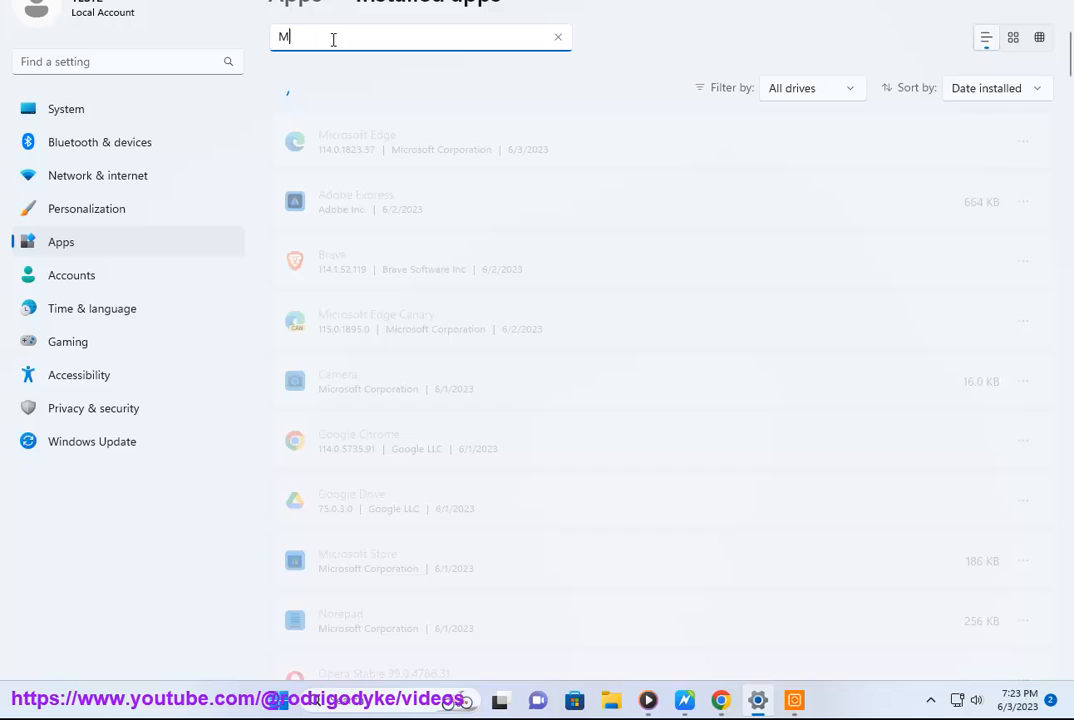
text(CA)
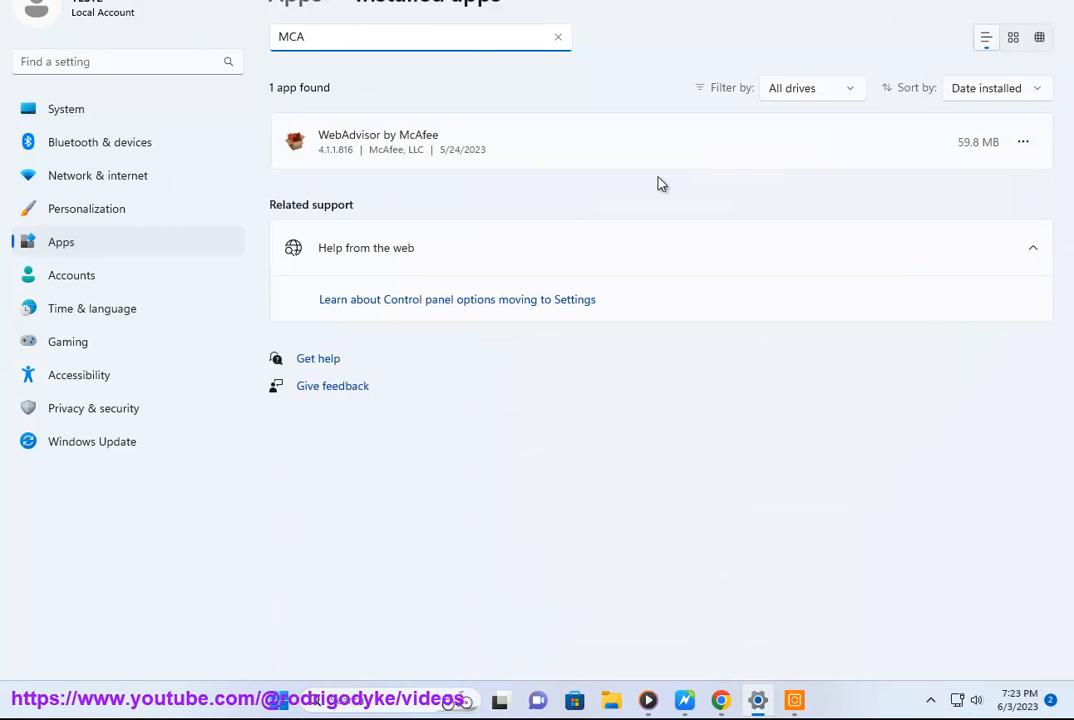
click(1024, 140)
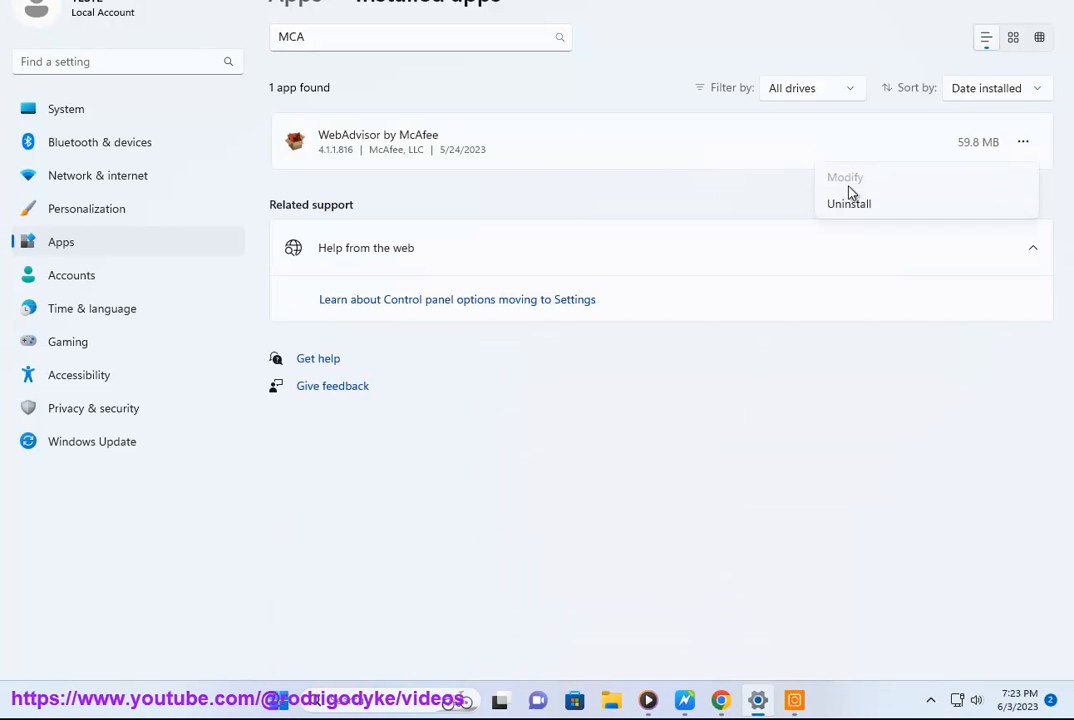
click(668, 518)
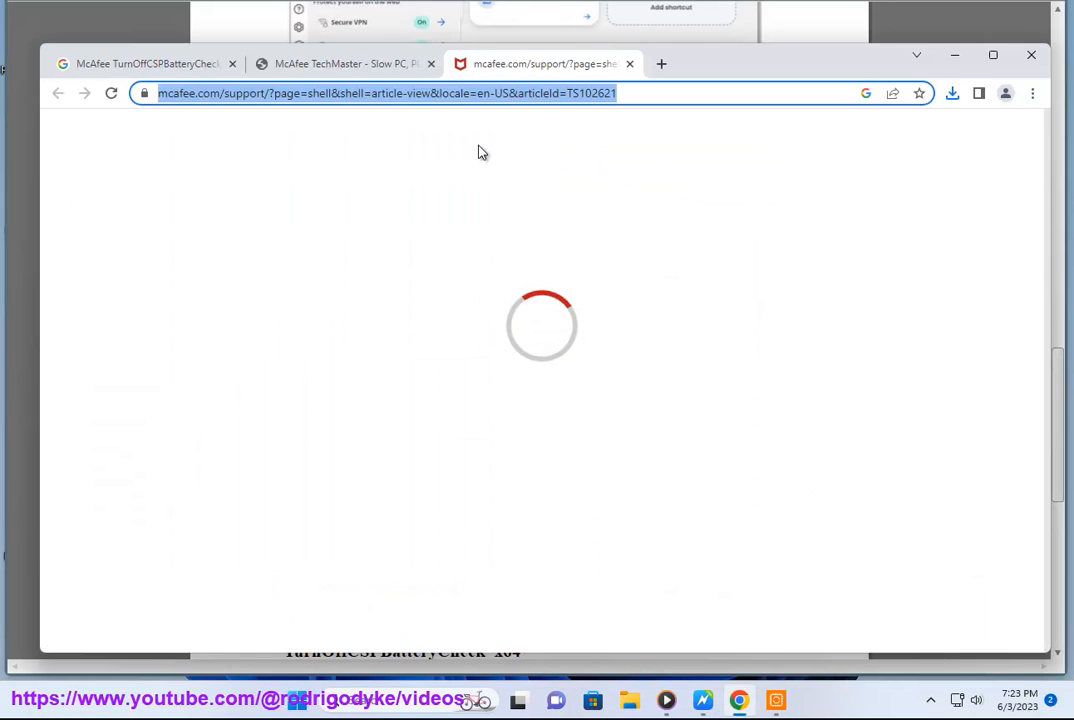
Step: Return to the TechMaster page and show Recent Downloads with McAfee_TechCheck.exe (15.9 MB) finished
click(344, 62)
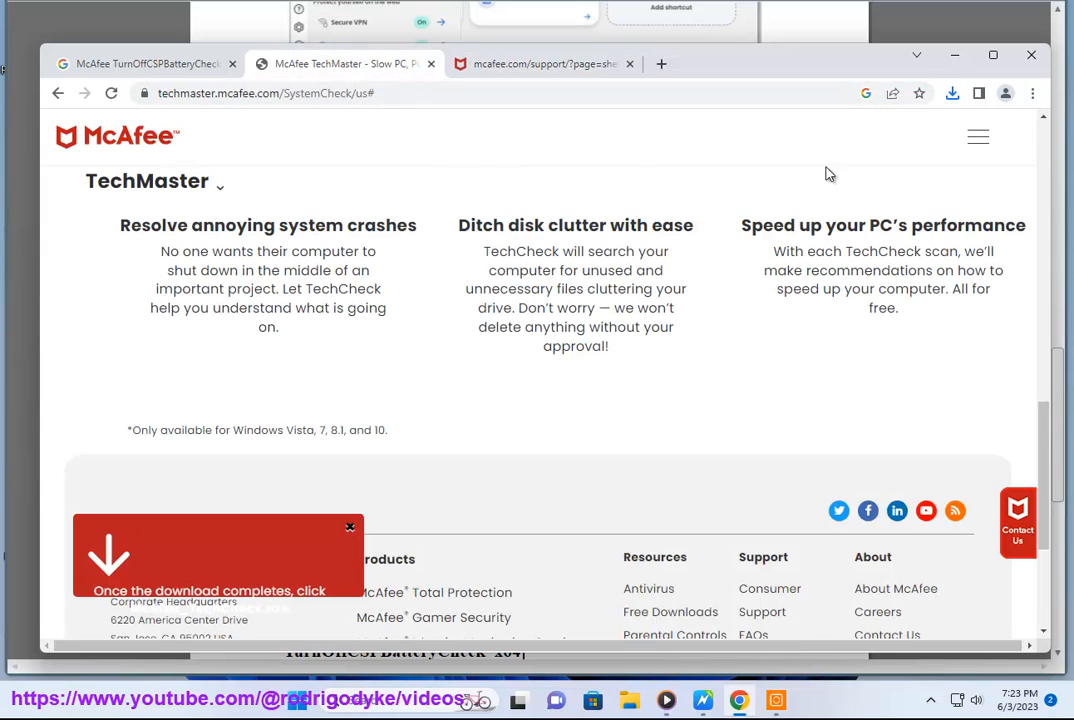
click(952, 94)
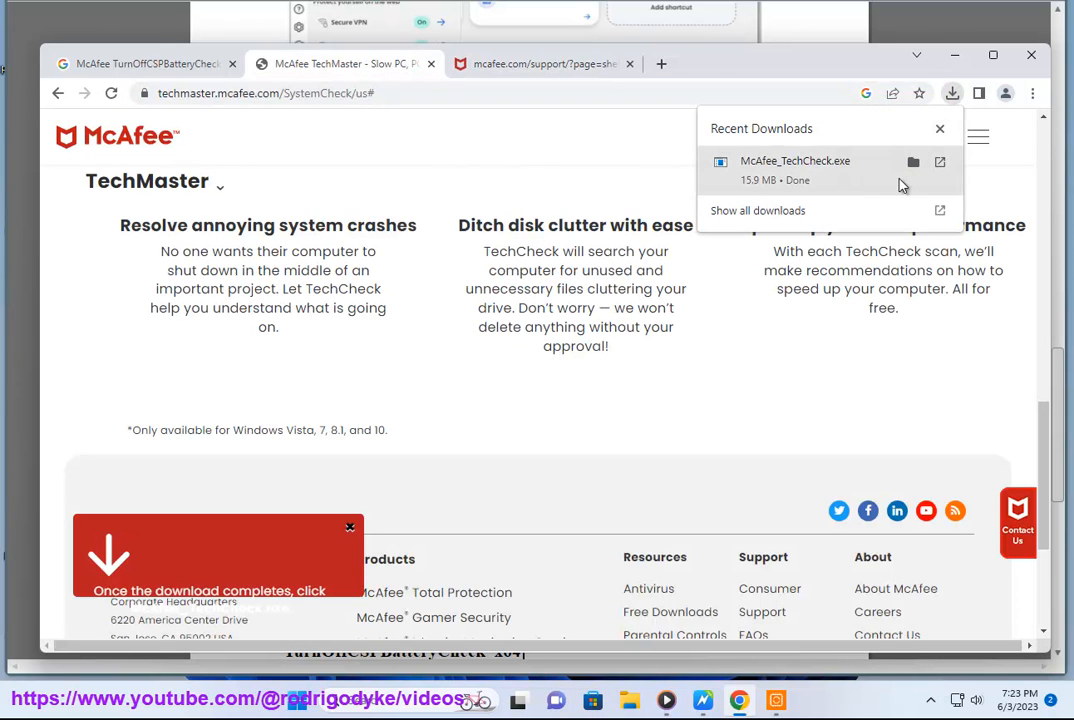